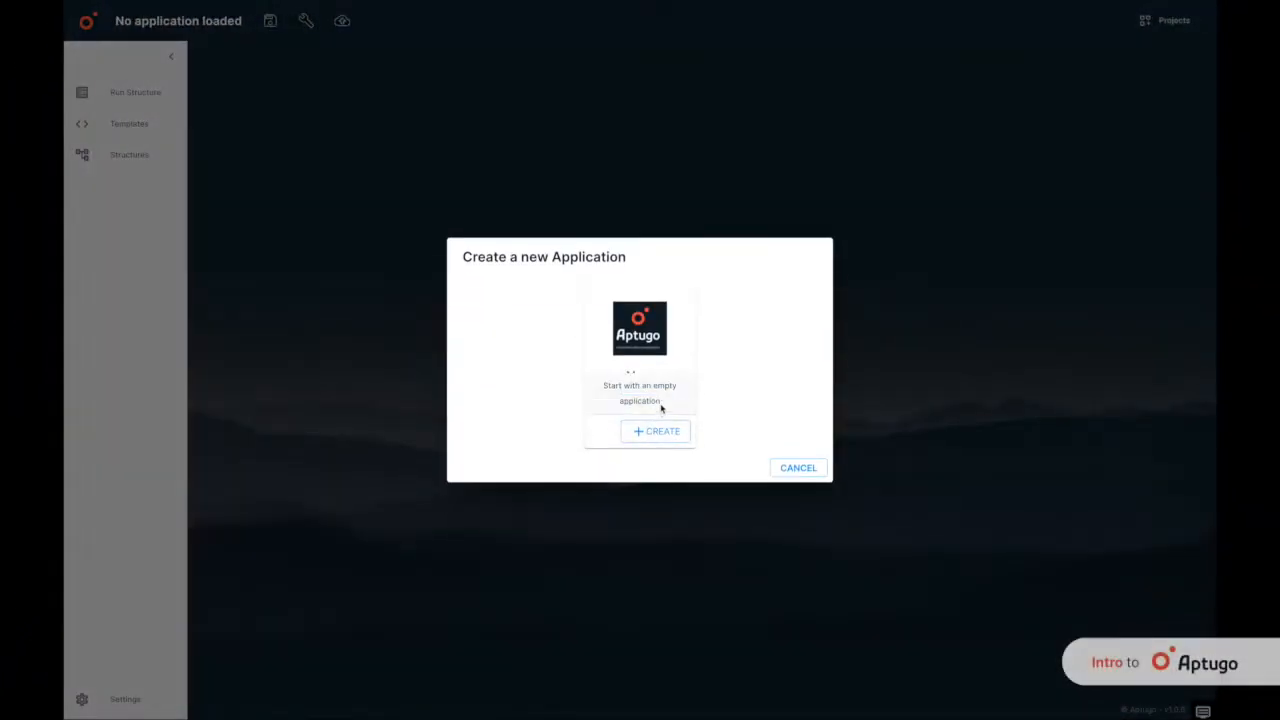
Start an empty Aptugo application named 'countrydata' and run it
click(655, 431)
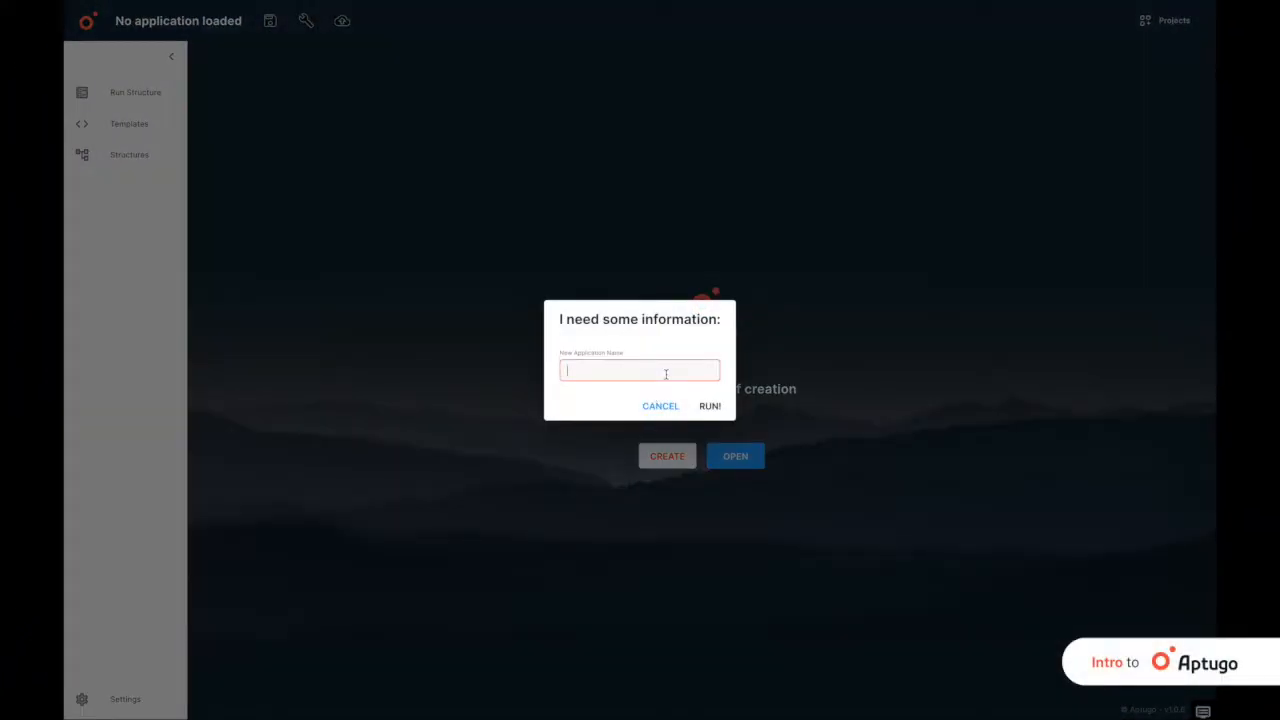
text(countryda)
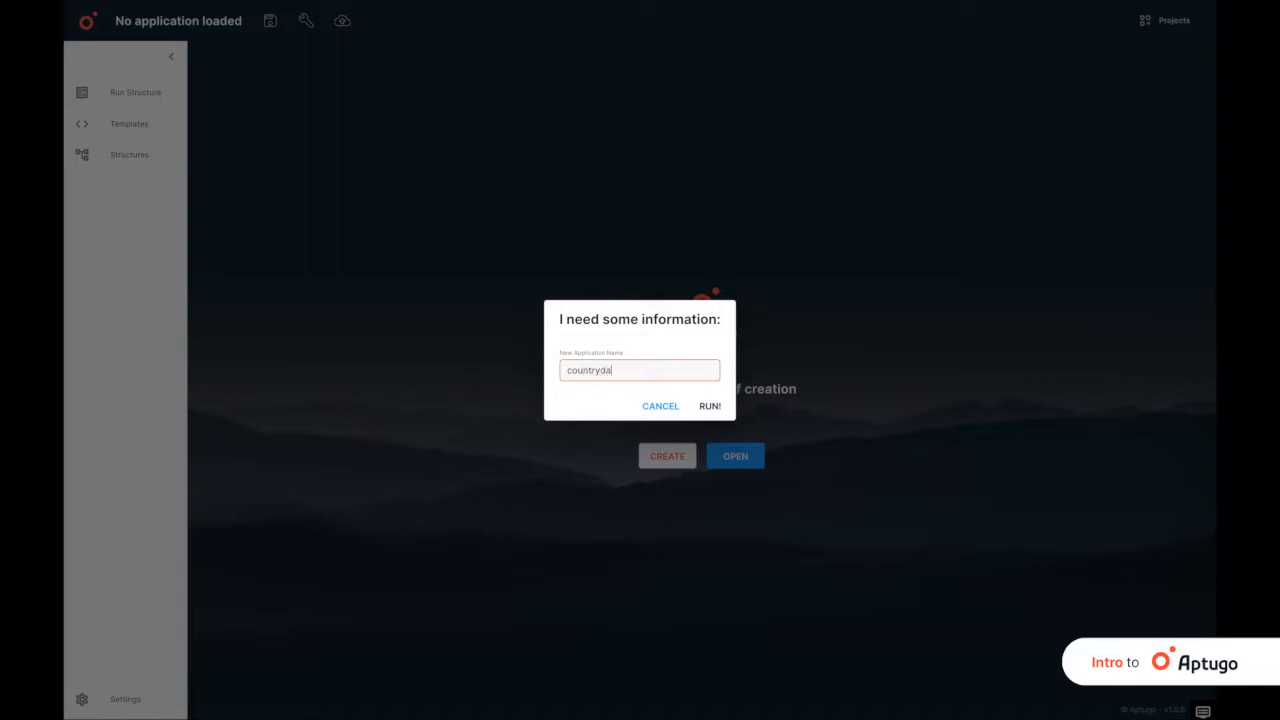
click(709, 406)
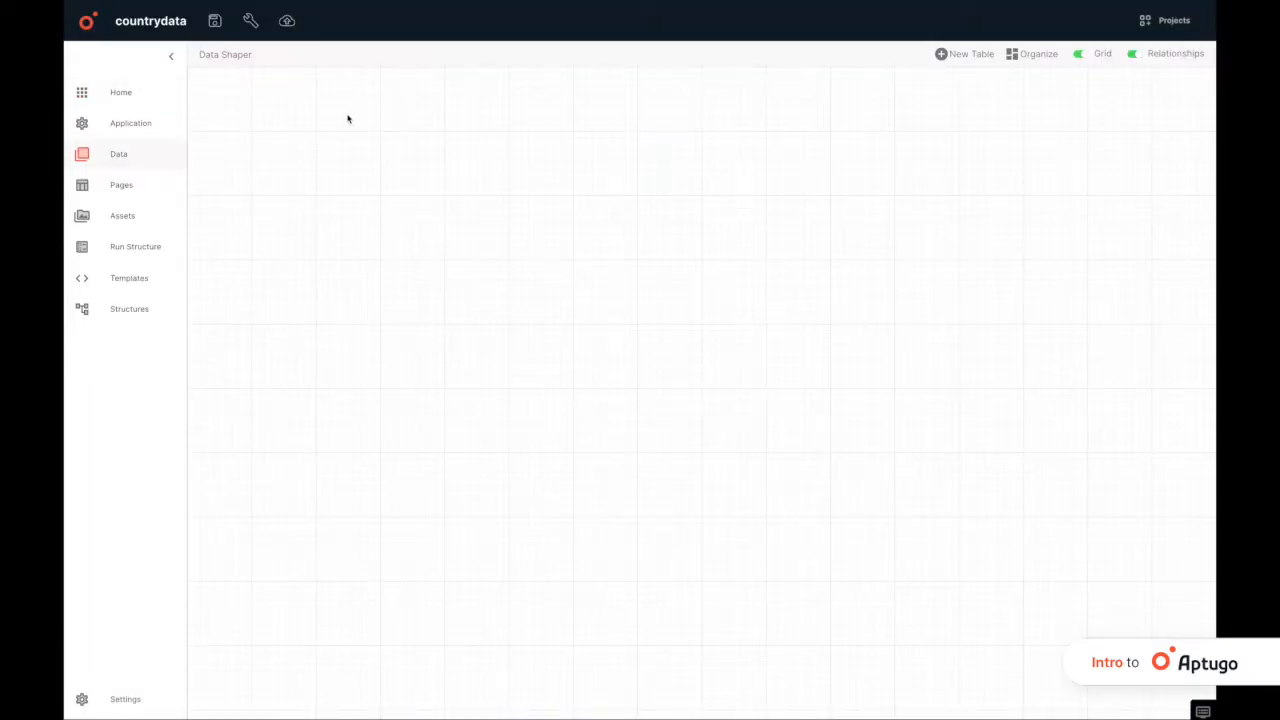
mouse_move(275, 365)
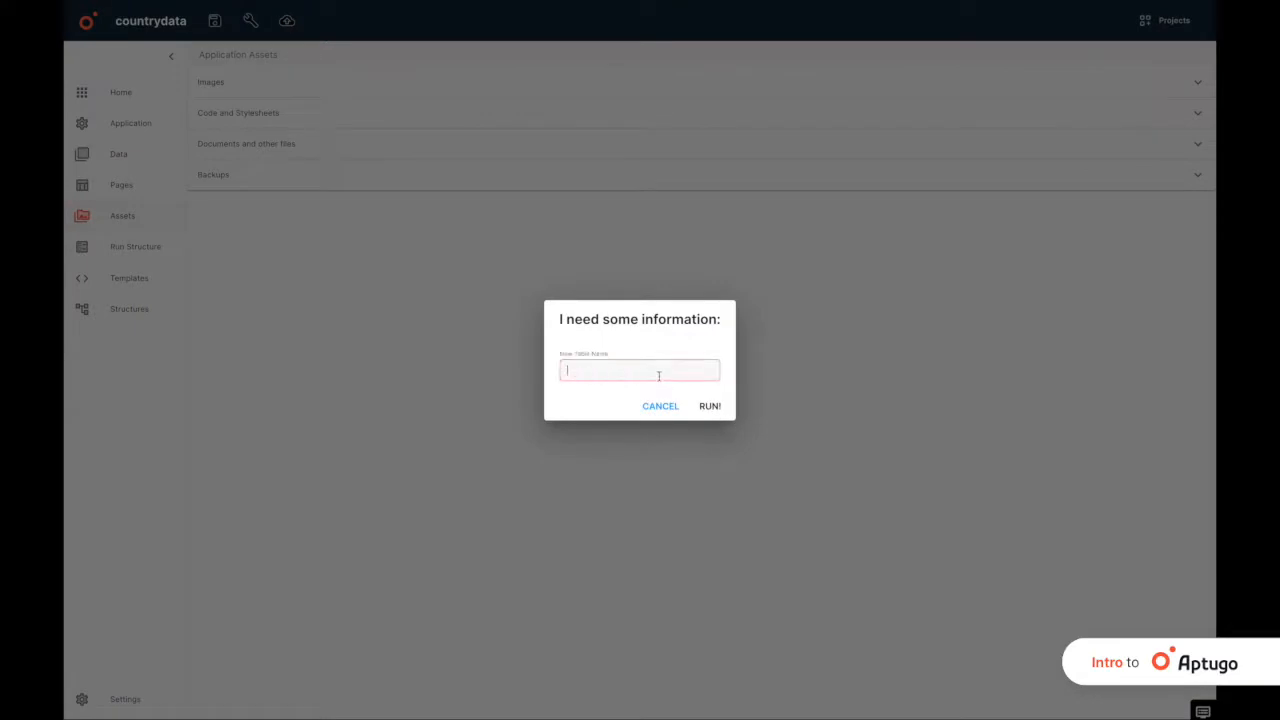
Create the countryinfo table, view its Table Properties, then its generated countryInfo page
text(country)
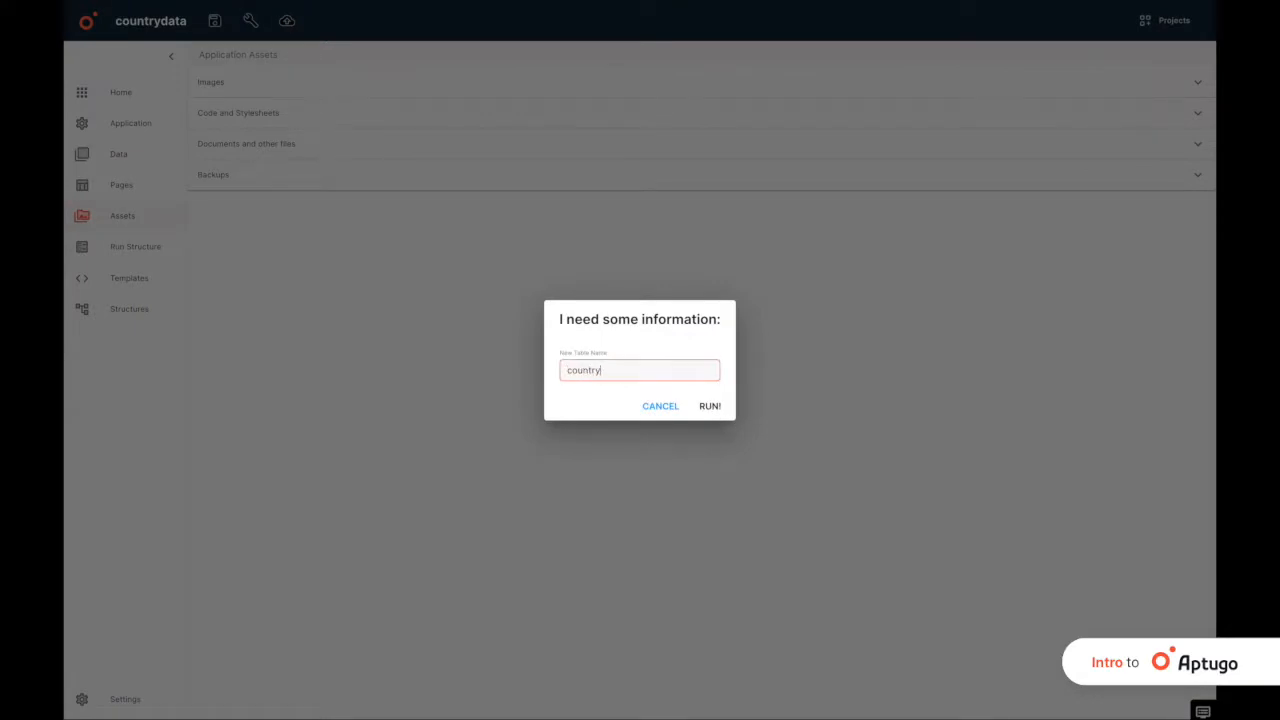
click(709, 406)
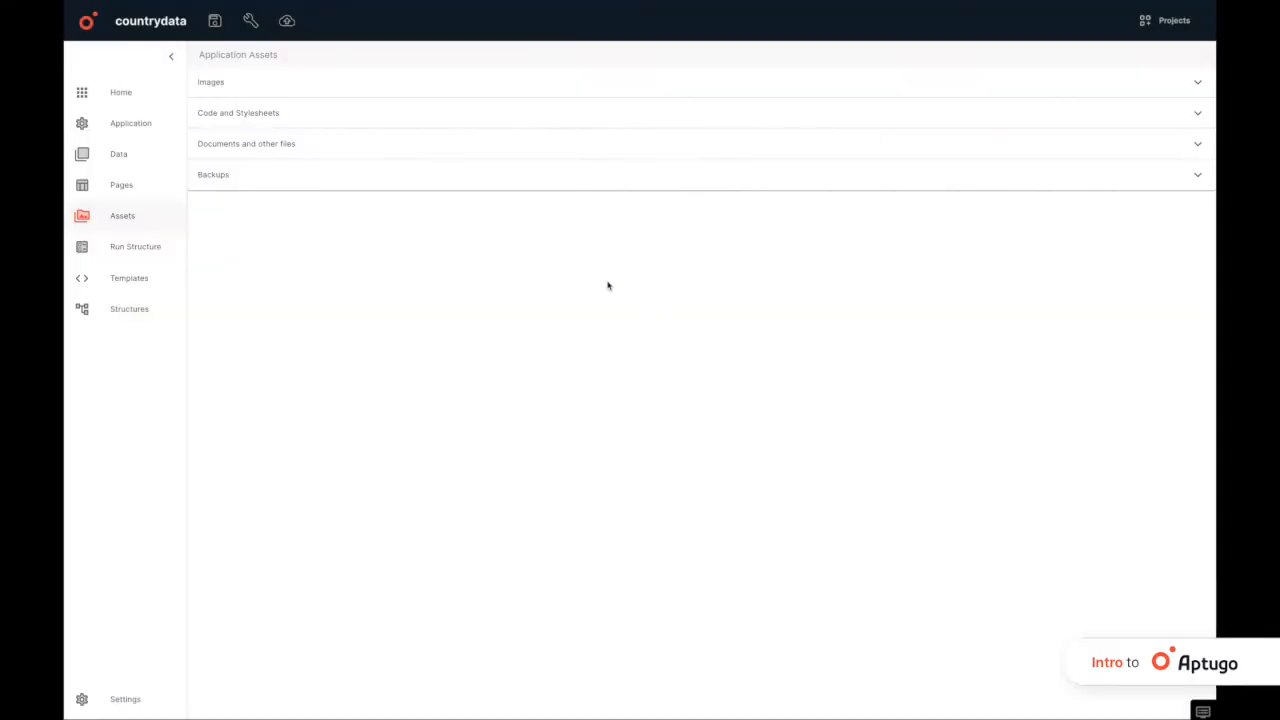
click(118, 153)
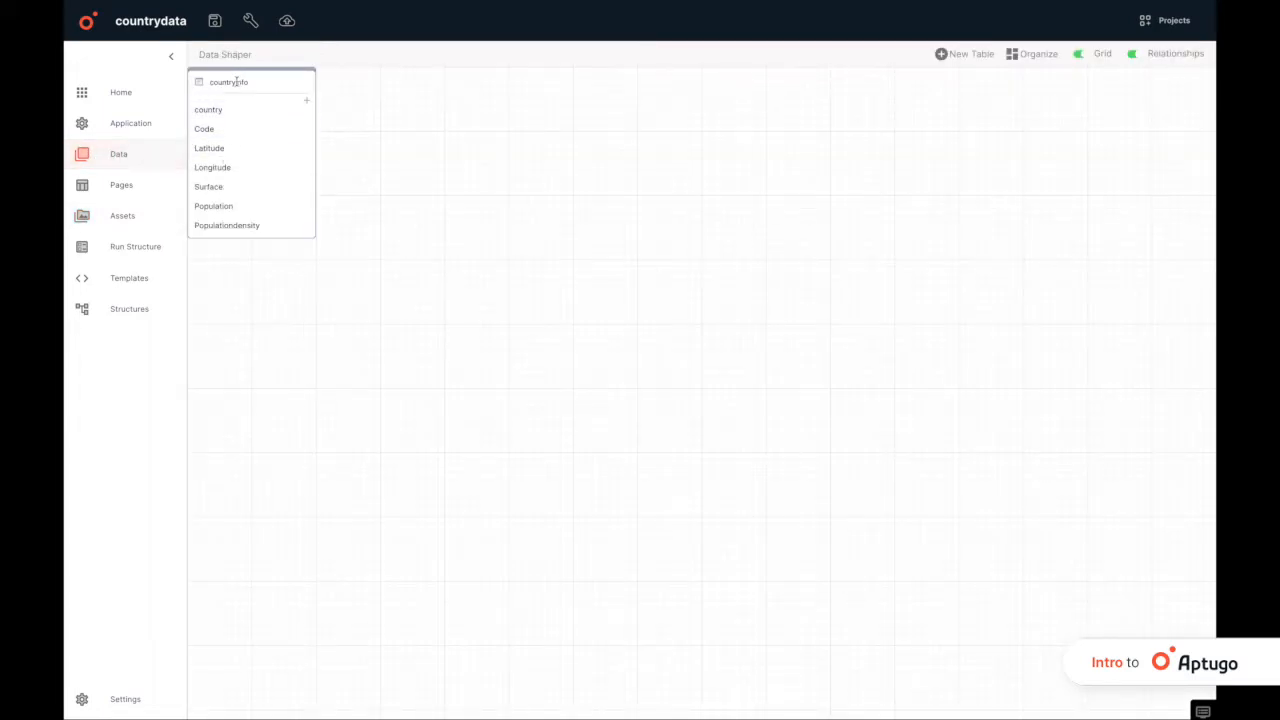
click(228, 82)
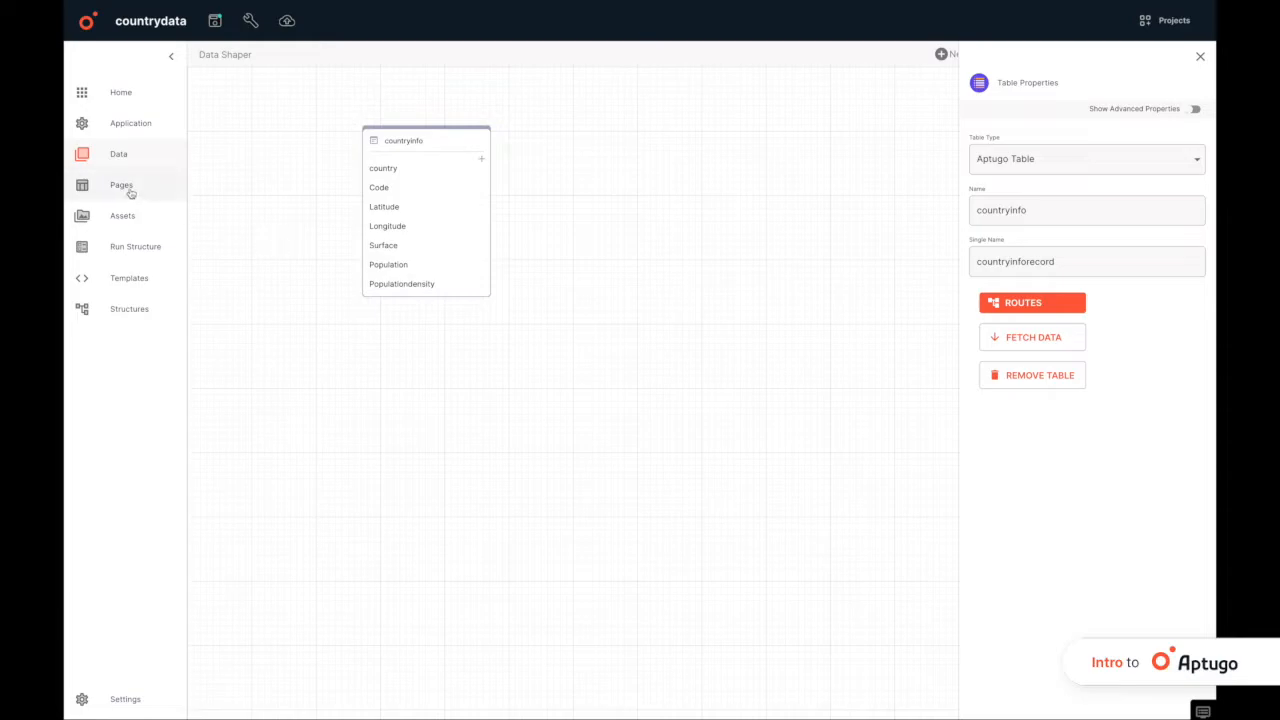
click(121, 185)
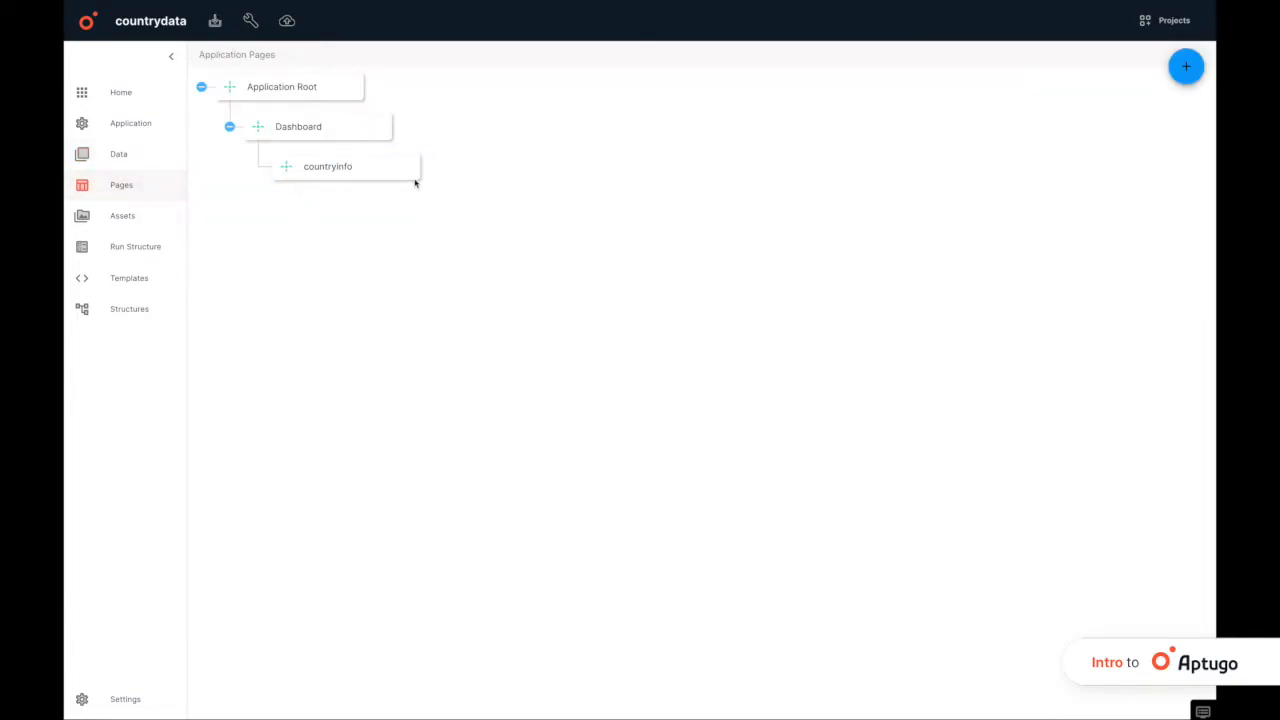
click(214, 20)
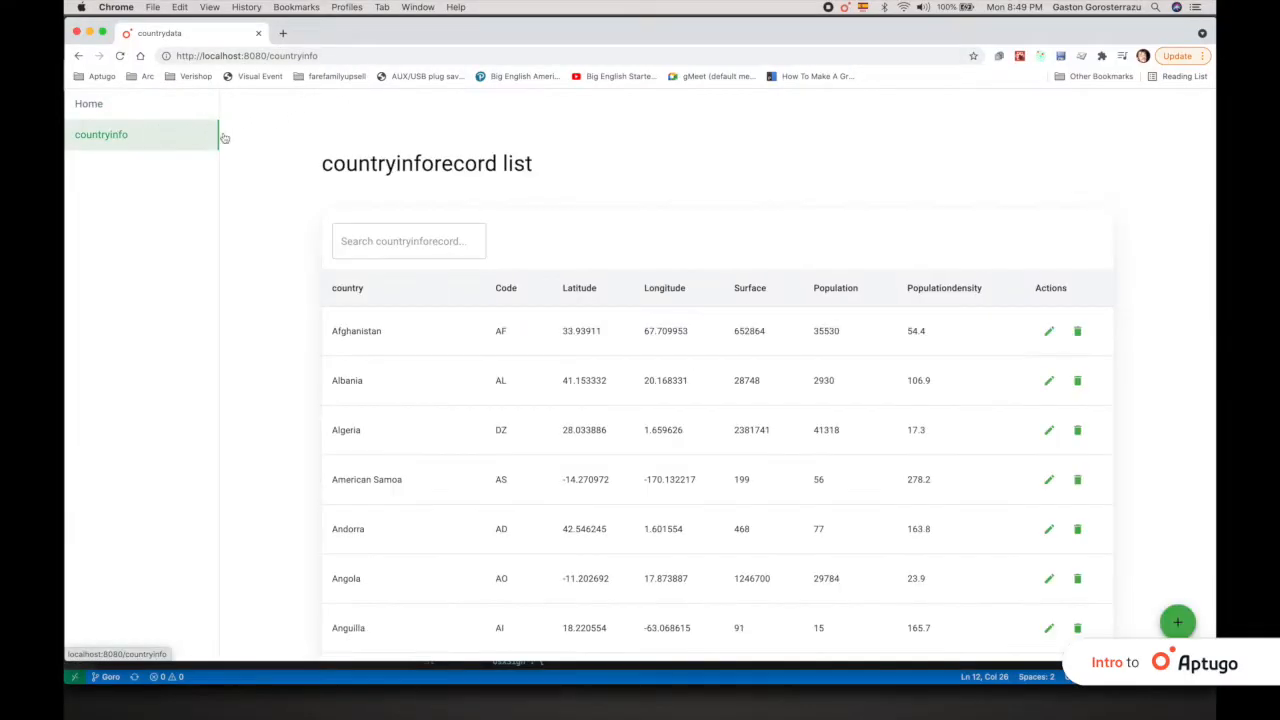
Scroll through the imported country records at localhost:8080/countryinfo
scroll(down, 3)
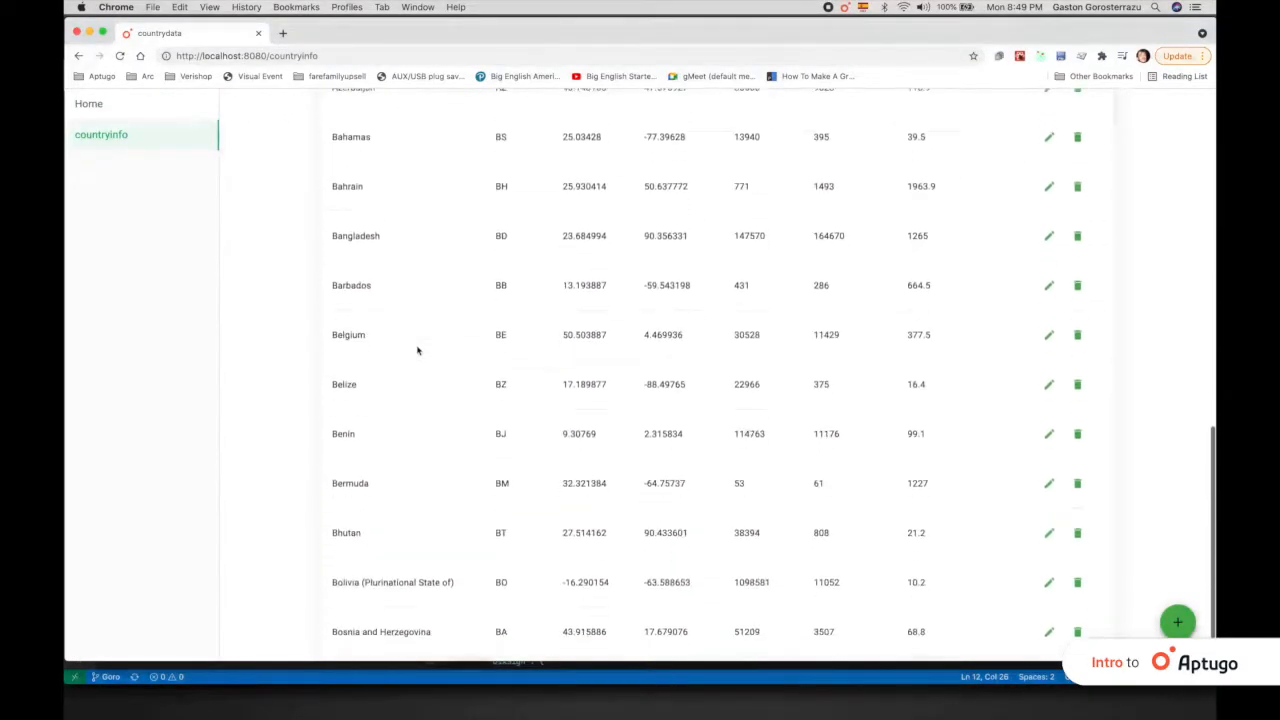
scroll(up, 3)
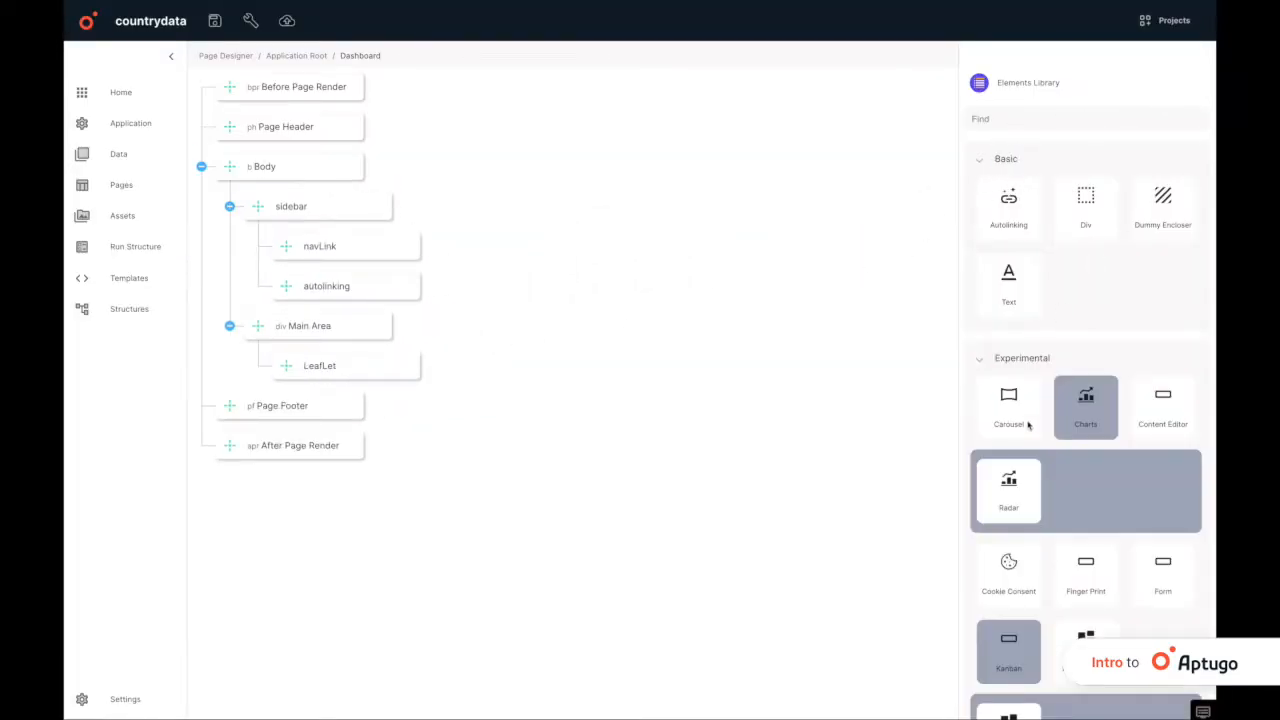
Add a Load From Redux element storing countryinfo data in variable countrydata
click(1022, 357)
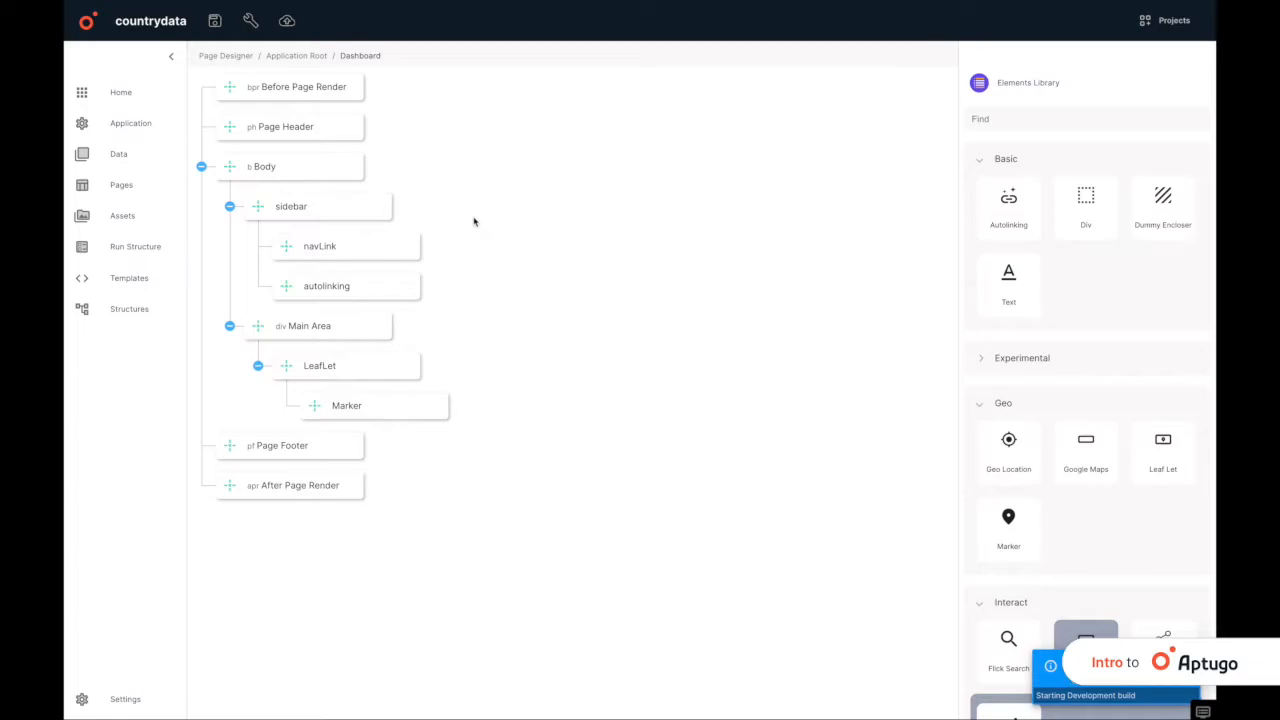
mouse_move(350, 360)
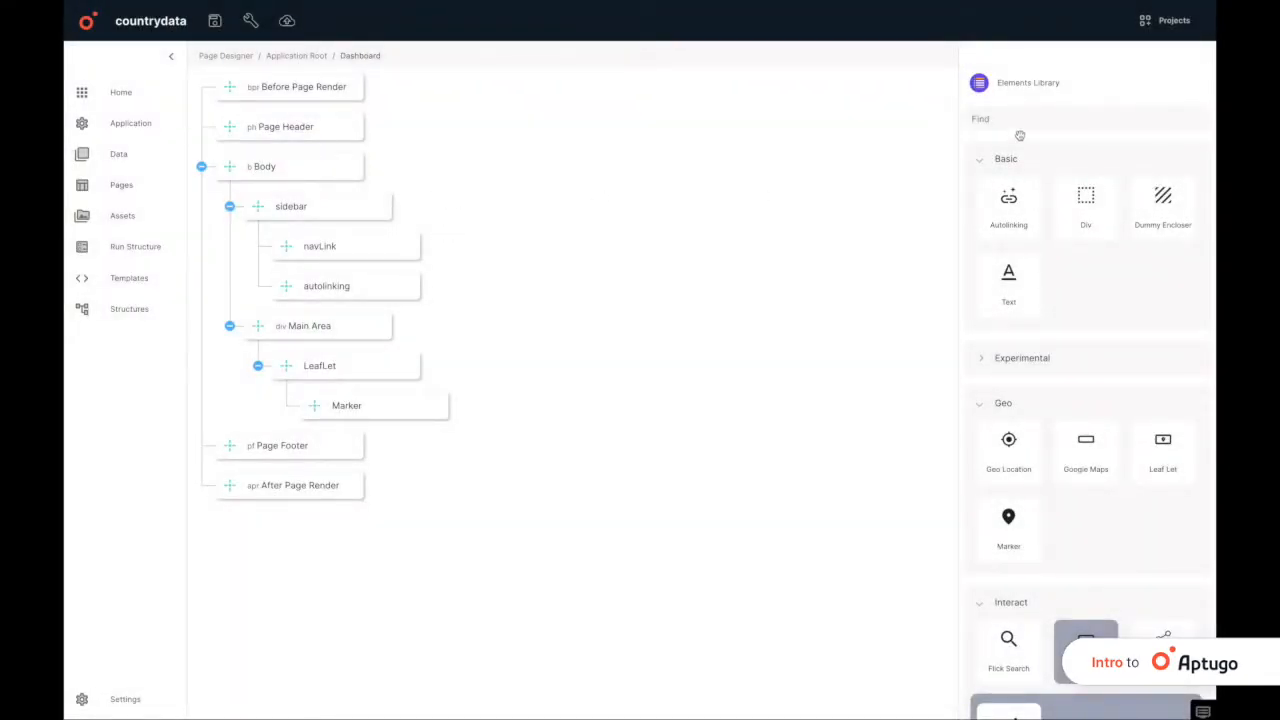
text(load)
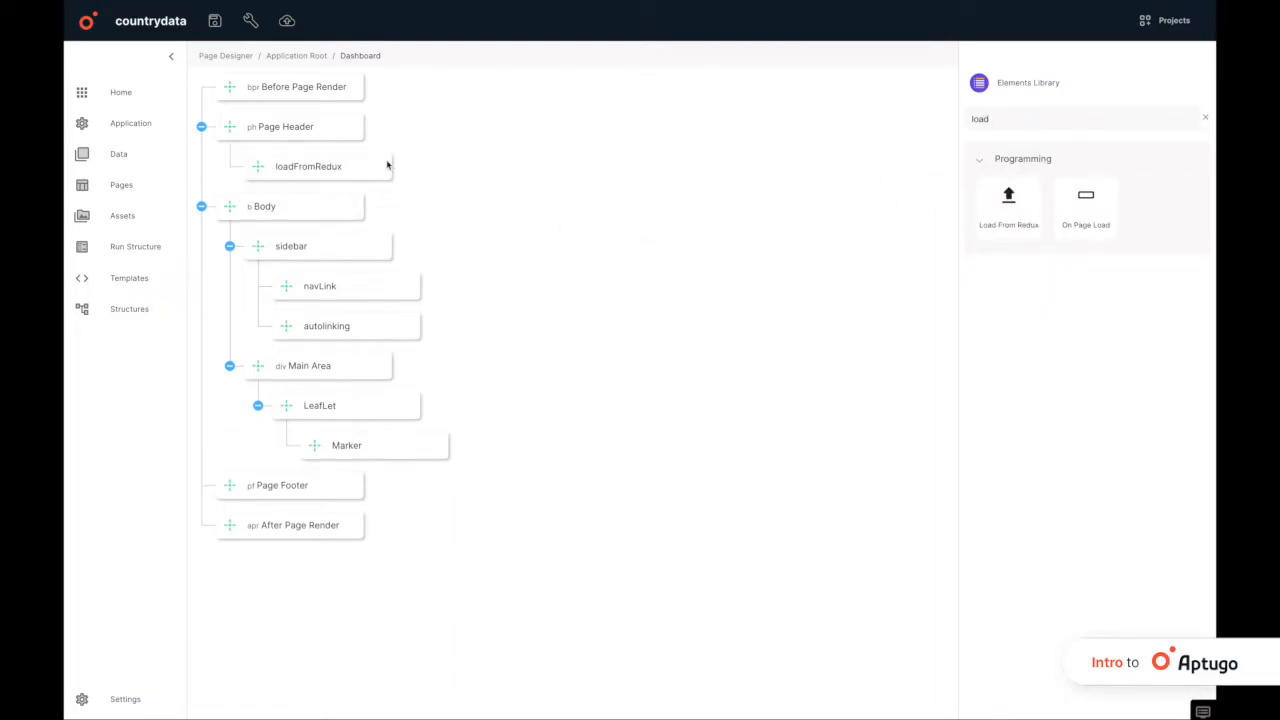
click(308, 166)
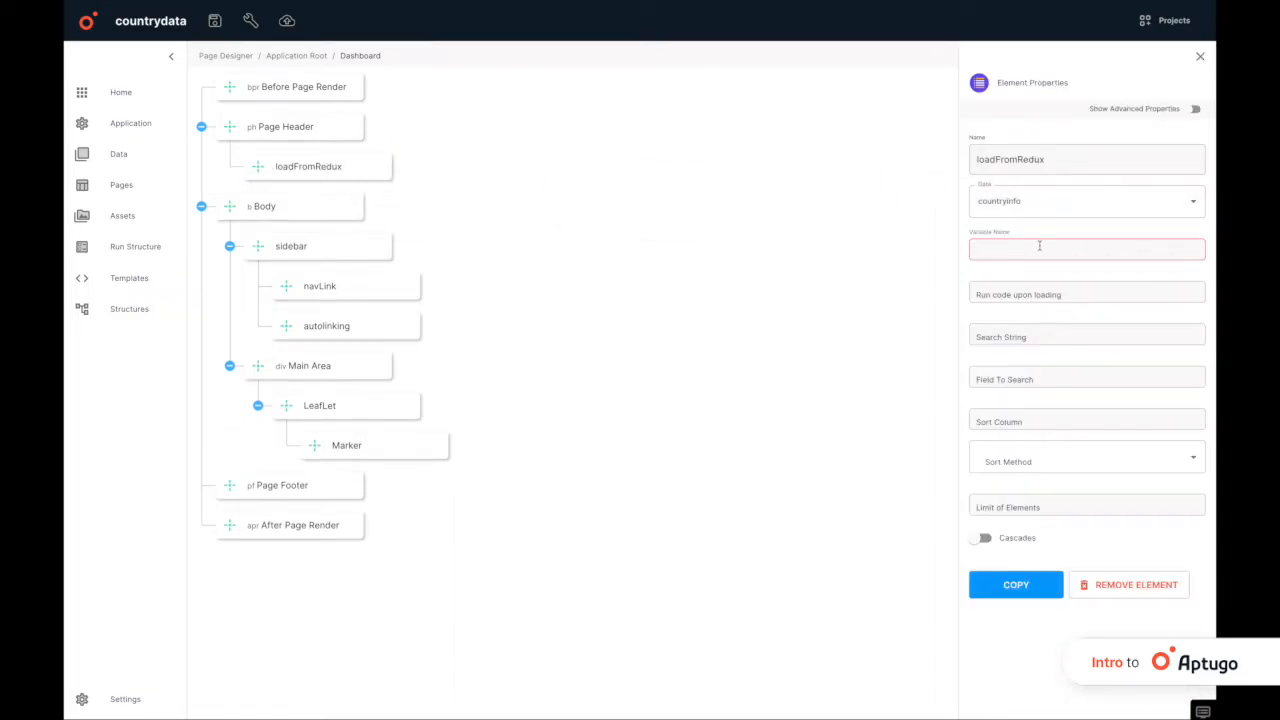
text(countrydata)
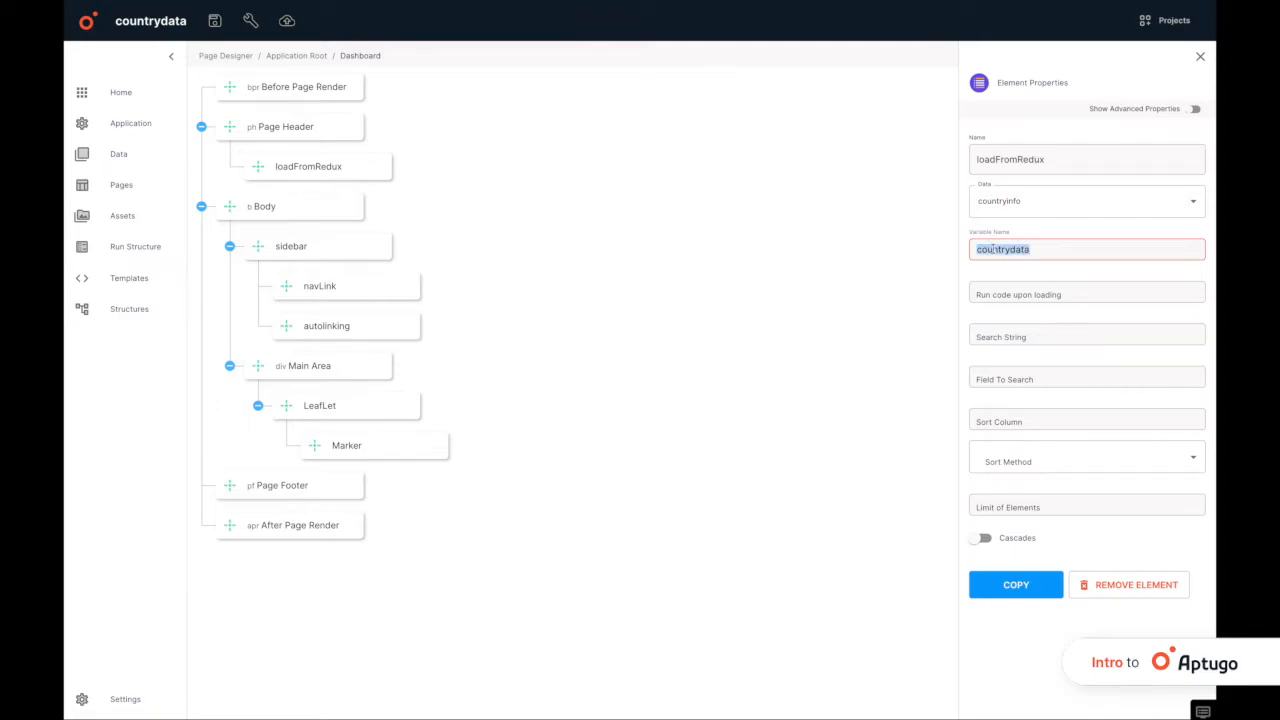
click(1200, 56)
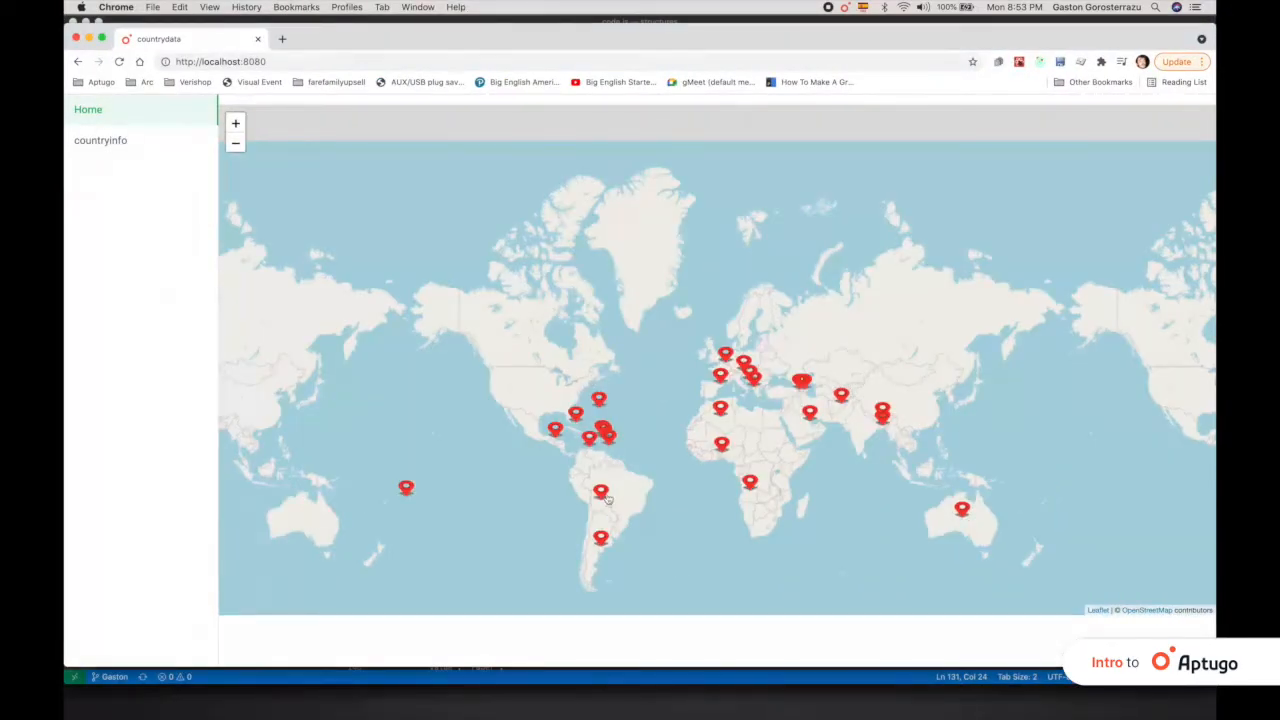
Check the map's country markers, showing Bolivia's popup with its flag
click(601, 490)
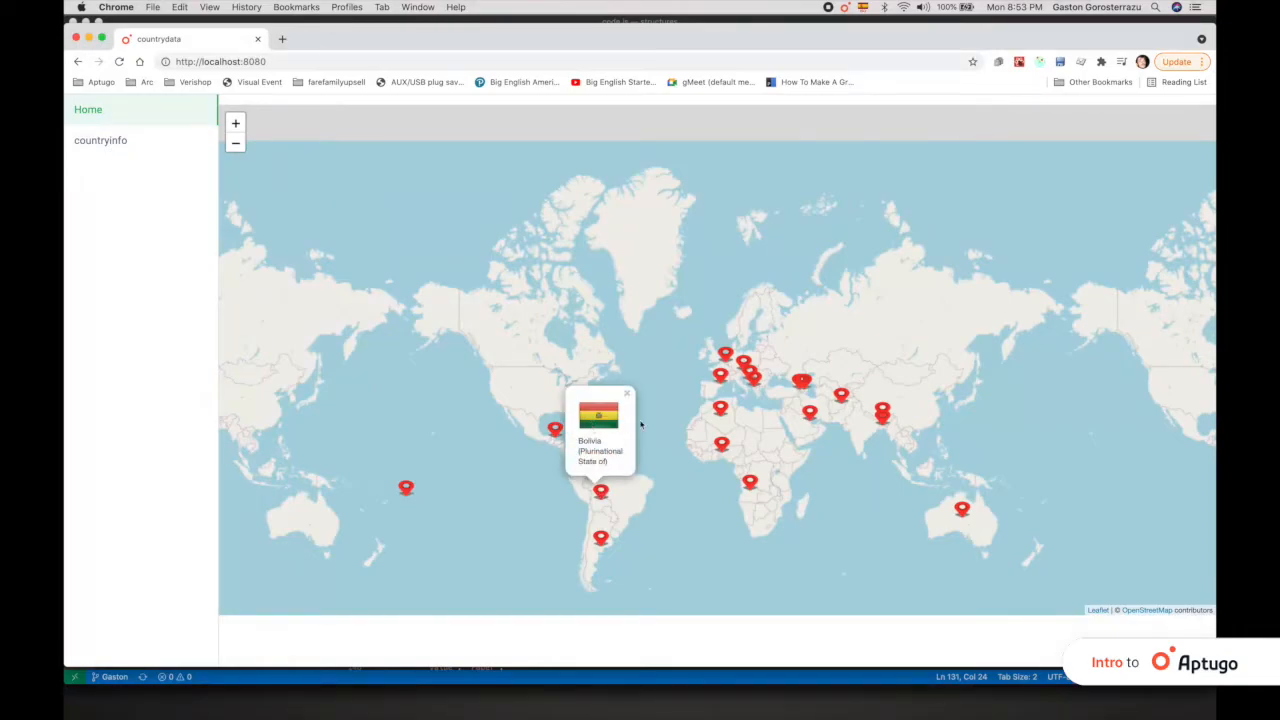
click(626, 393)
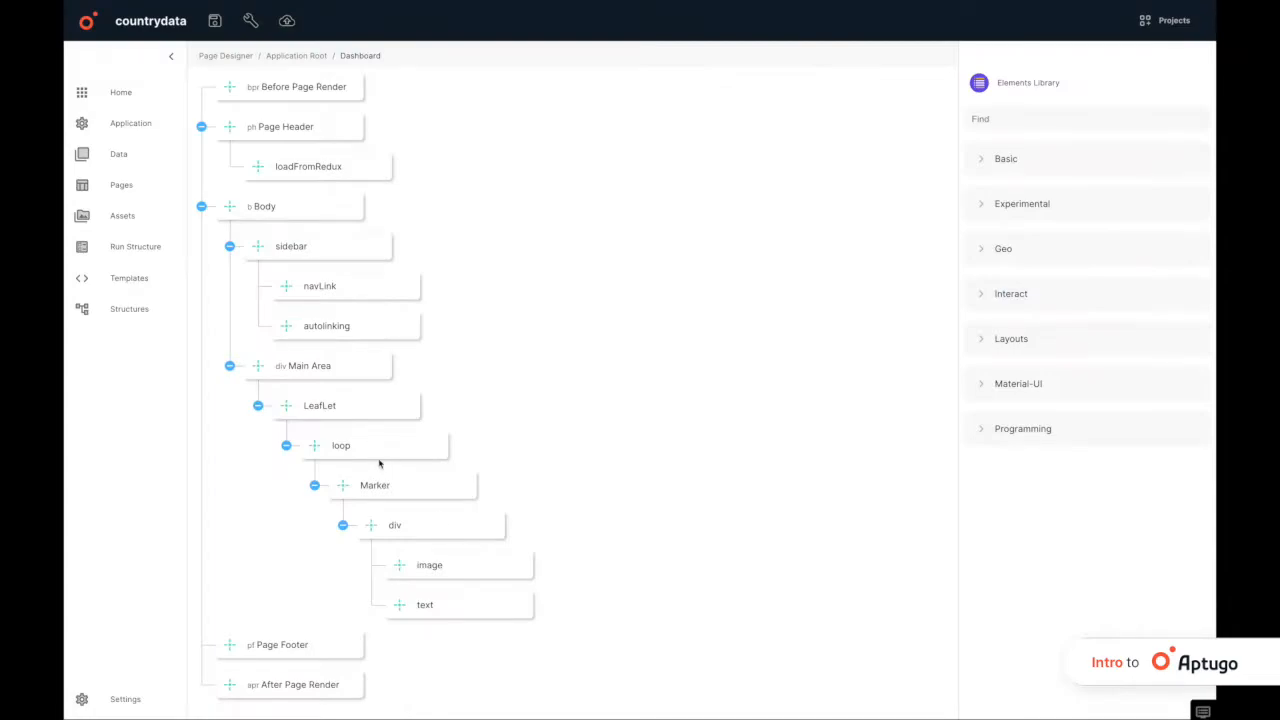
click(375, 485)
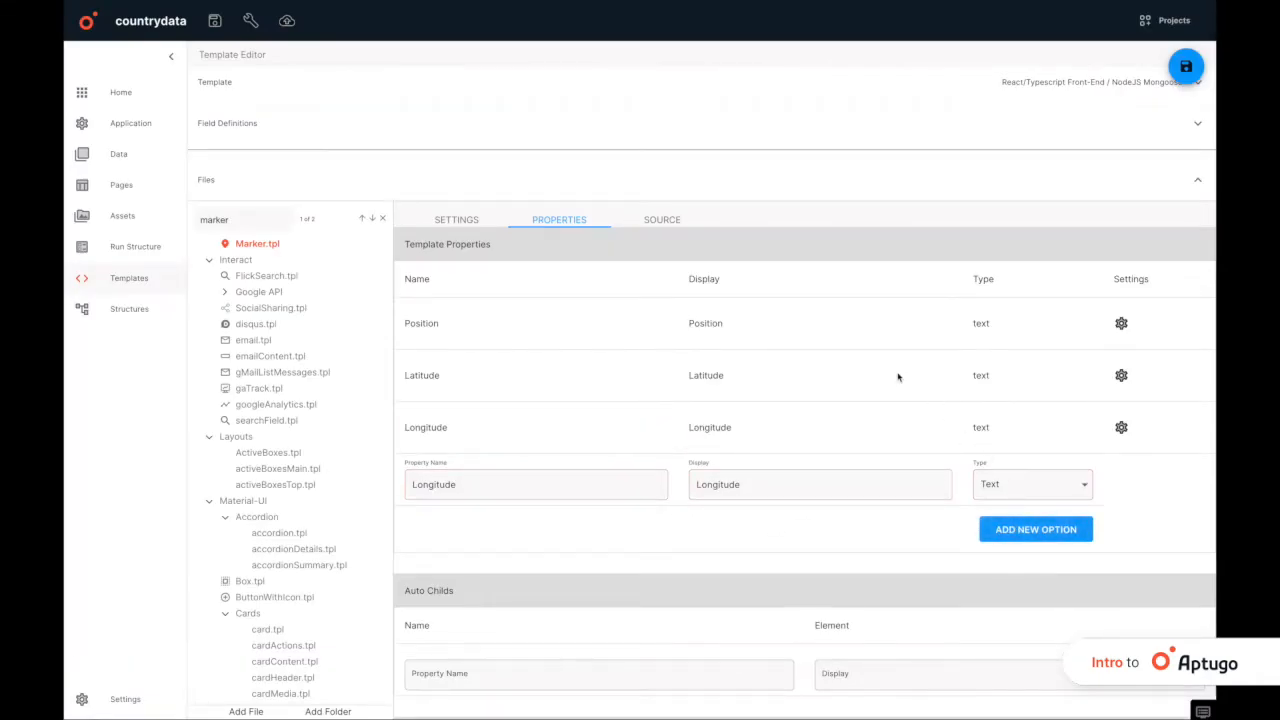
Show the Marker.tpl template's PROPERTIES tab with Position, Latitude and Longitude
click(662, 219)
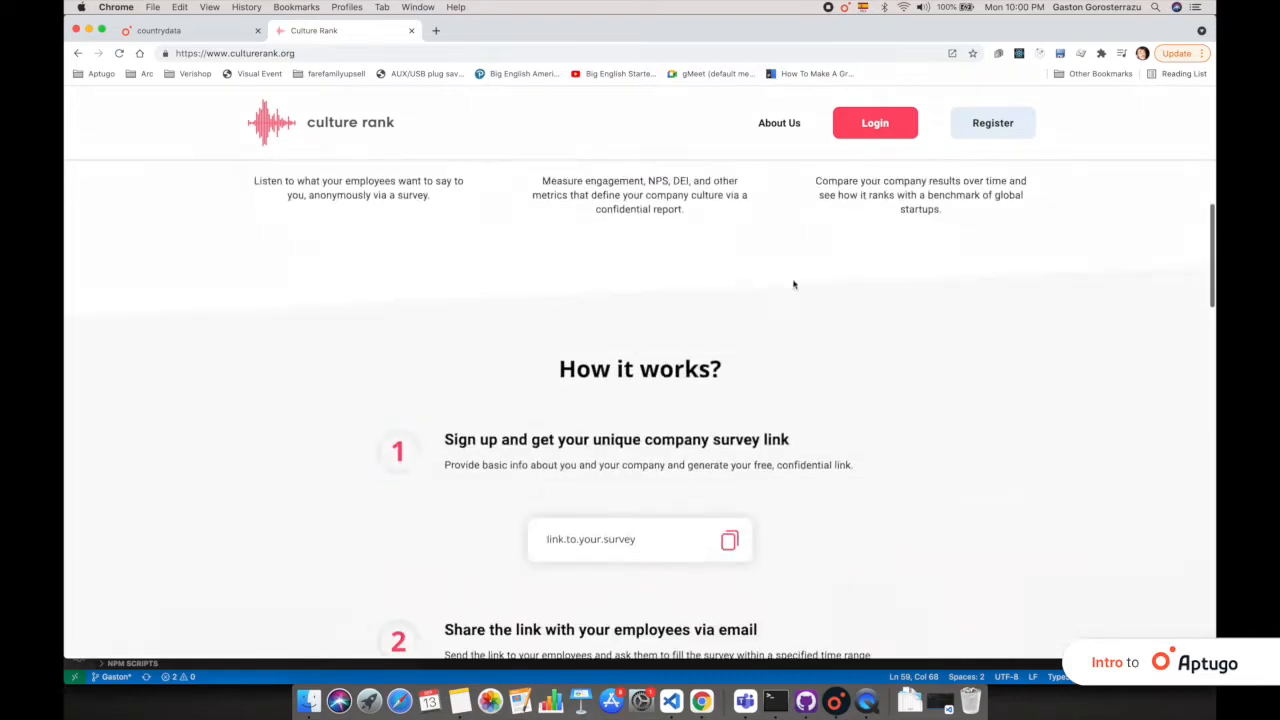
Log in to Culture Rank, browse its survey report charts, then view WebsiteVB's data tables
scroll(down, 3)
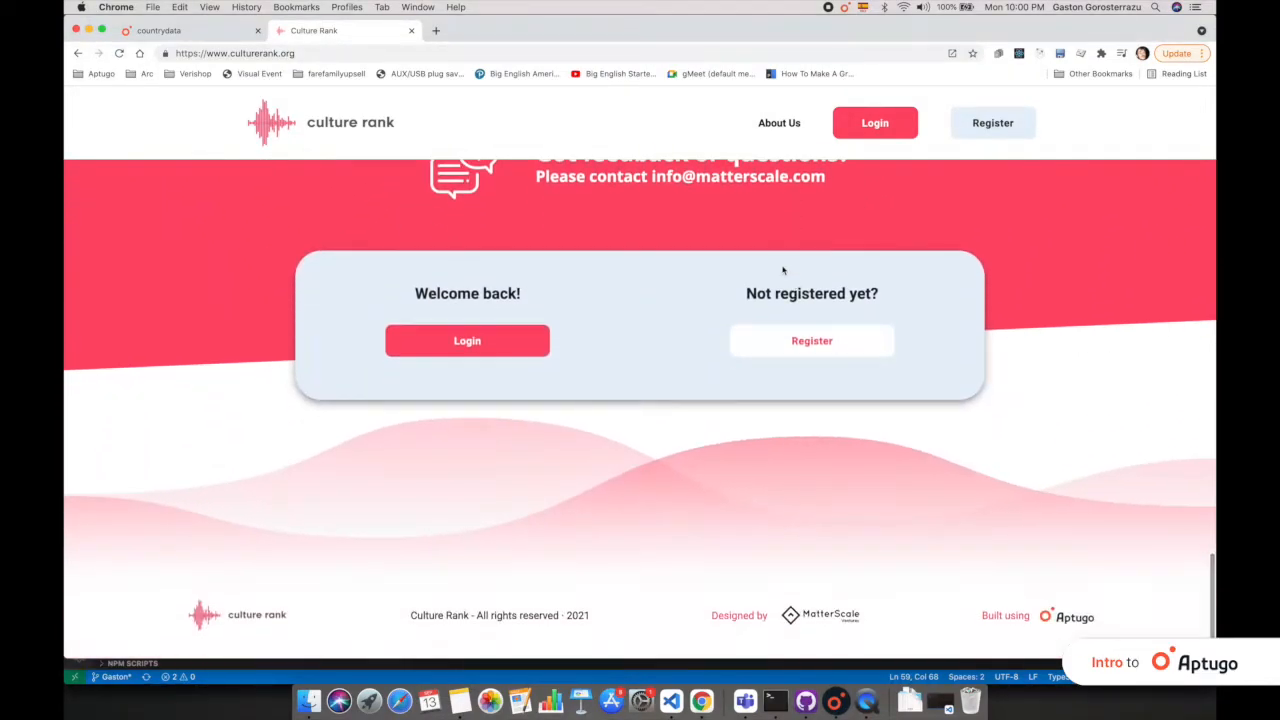
click(467, 340)
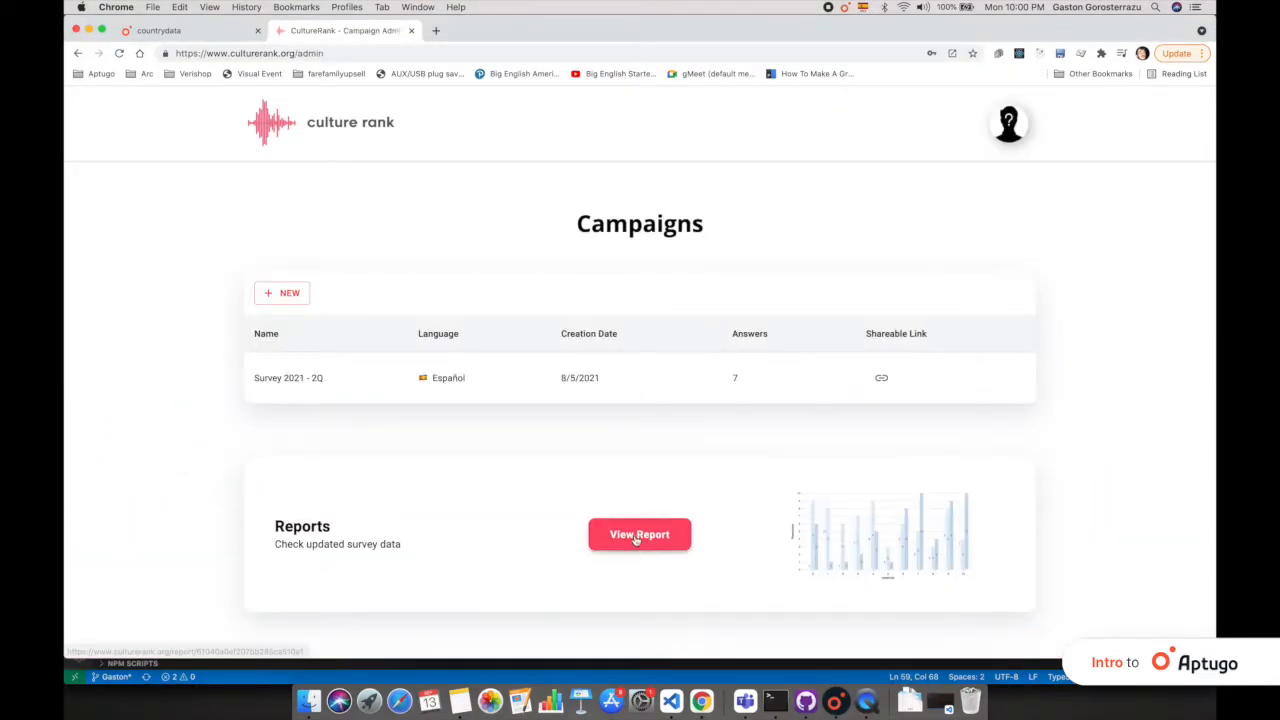
click(639, 534)
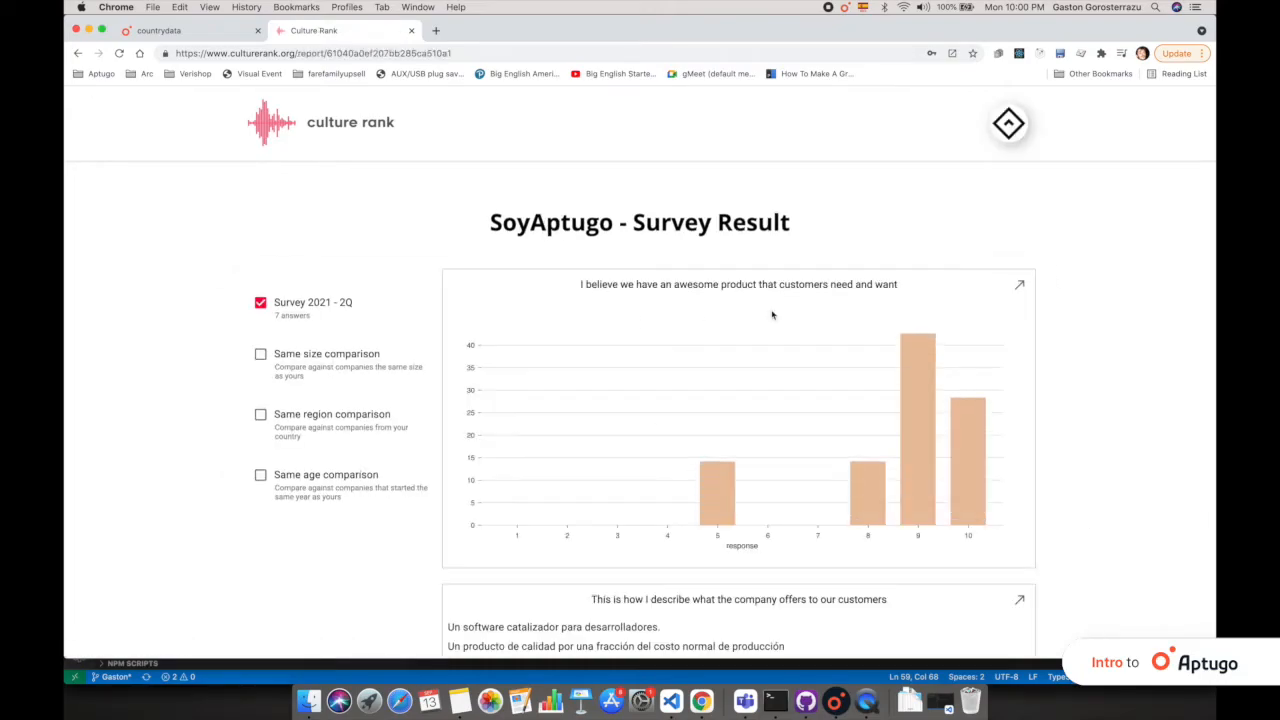
scroll(down, 3)
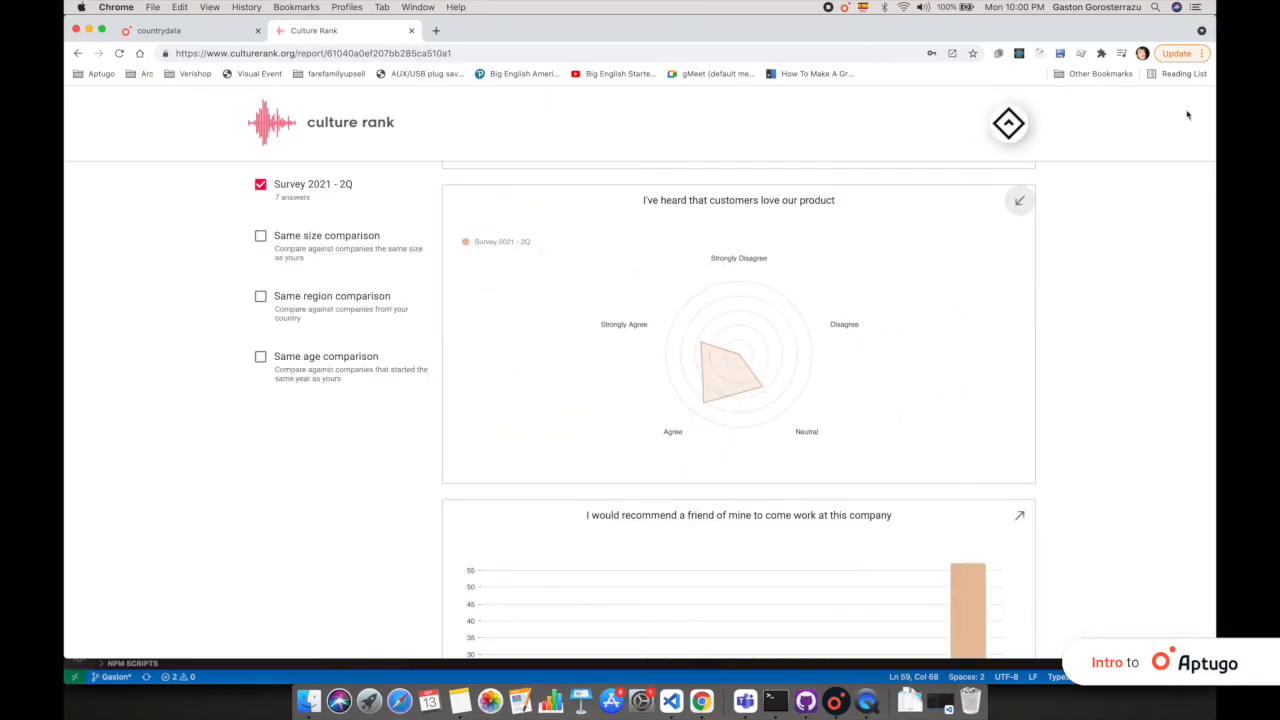
scroll(down, 3)
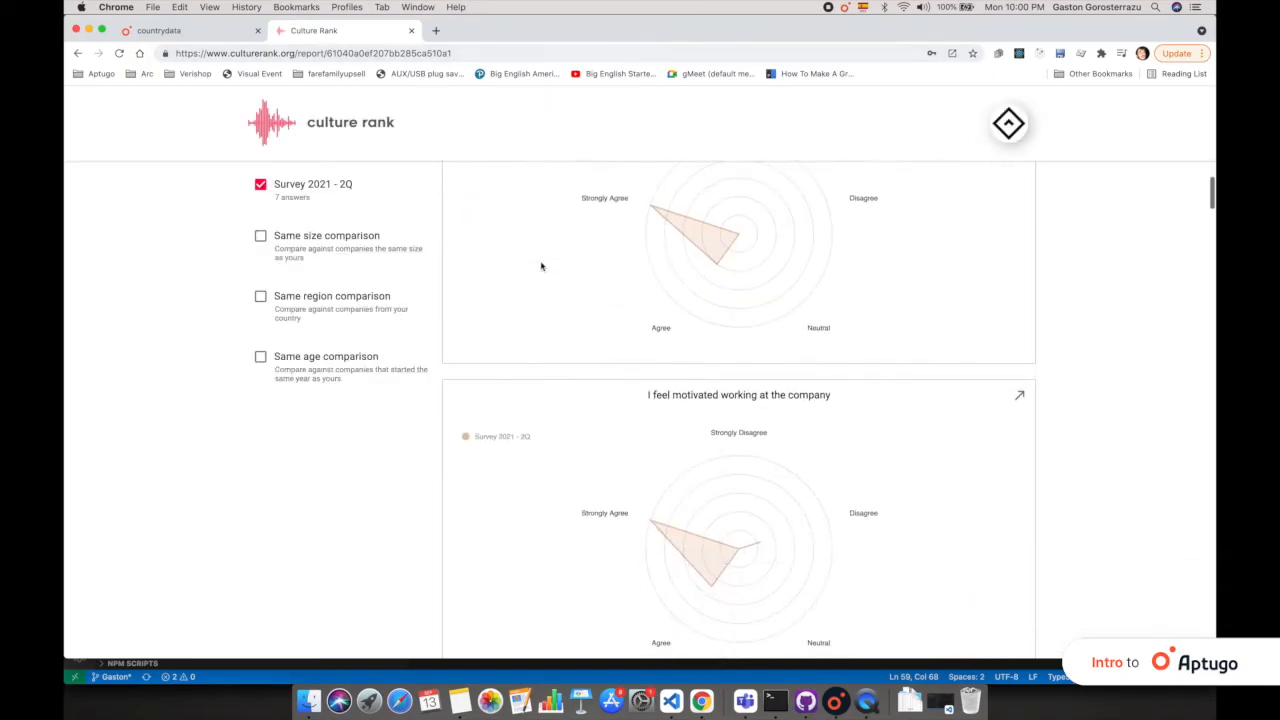
scroll(down, 3)
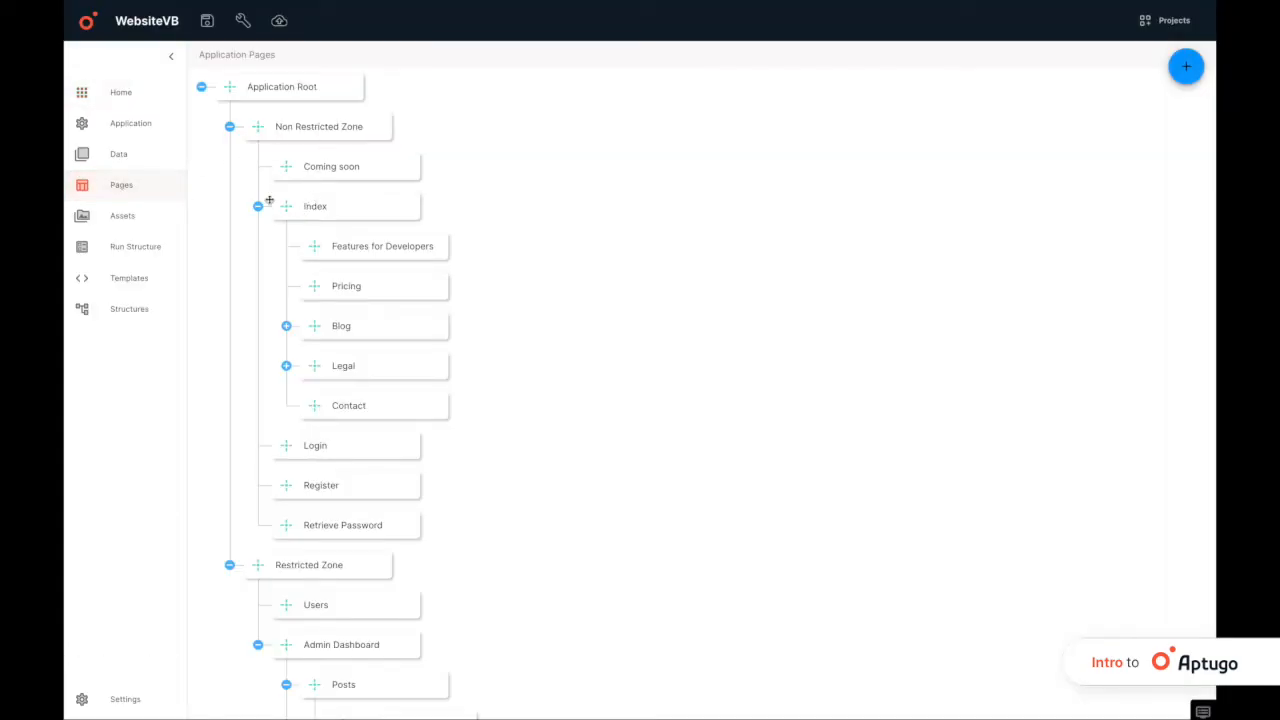
click(118, 153)
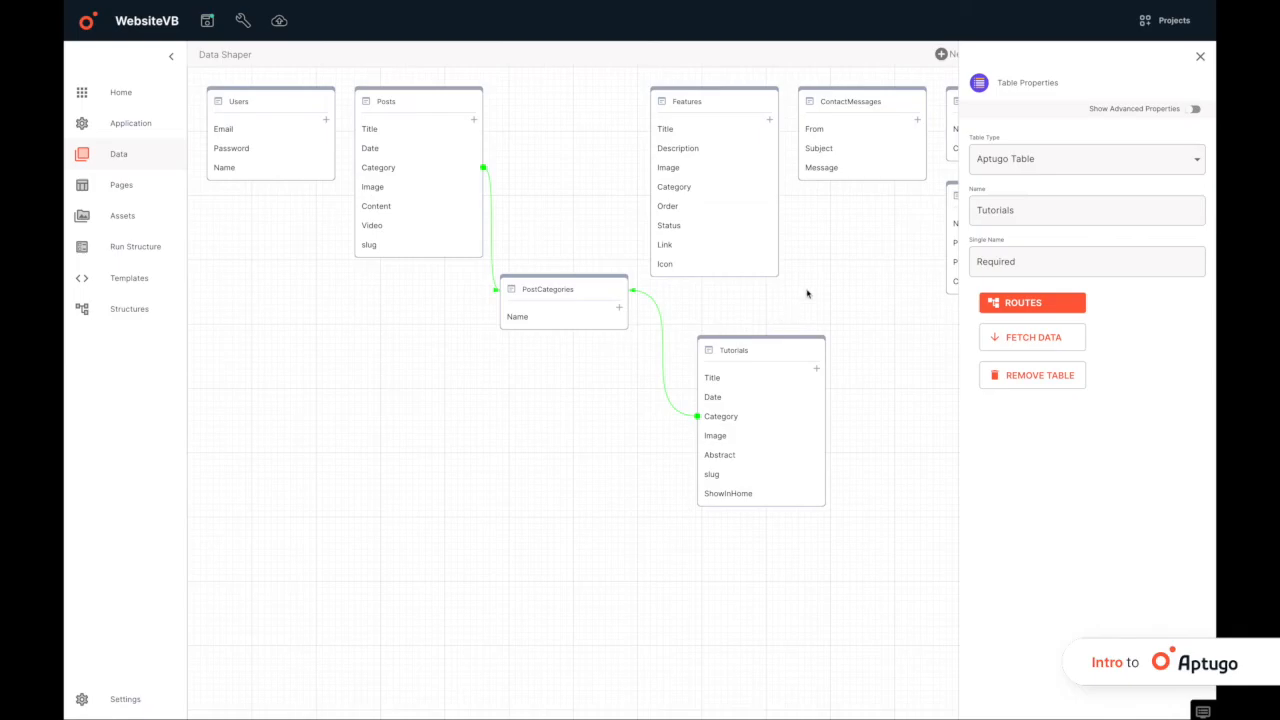